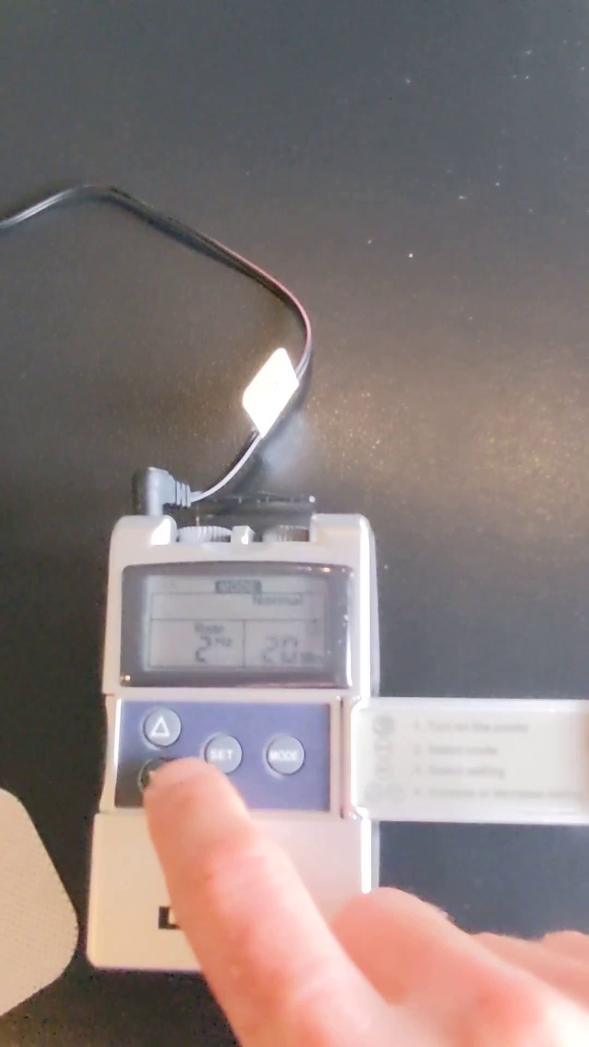
left_click(155, 776)
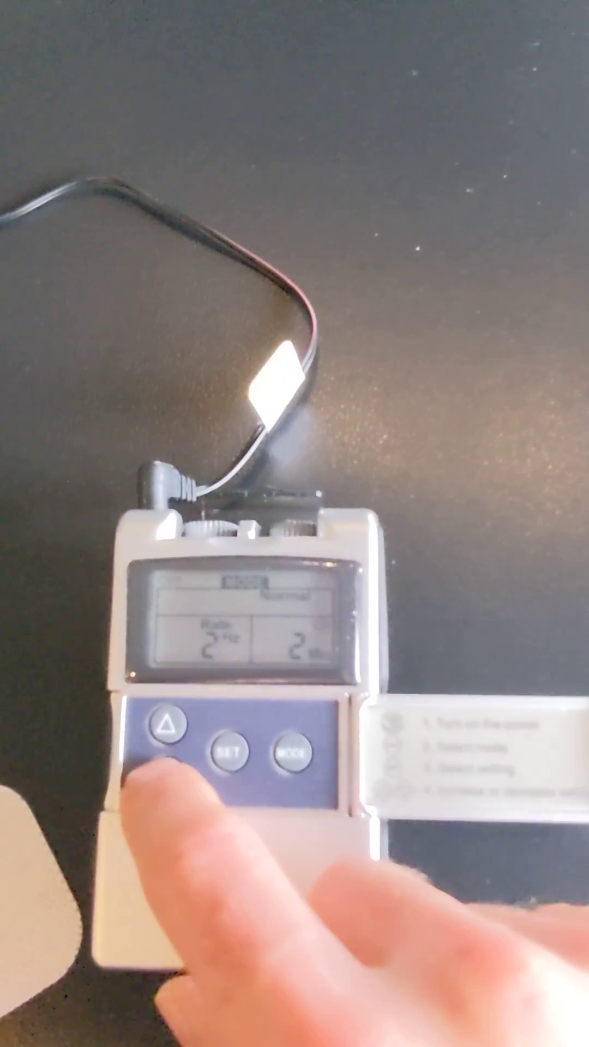
left_click(230, 760)
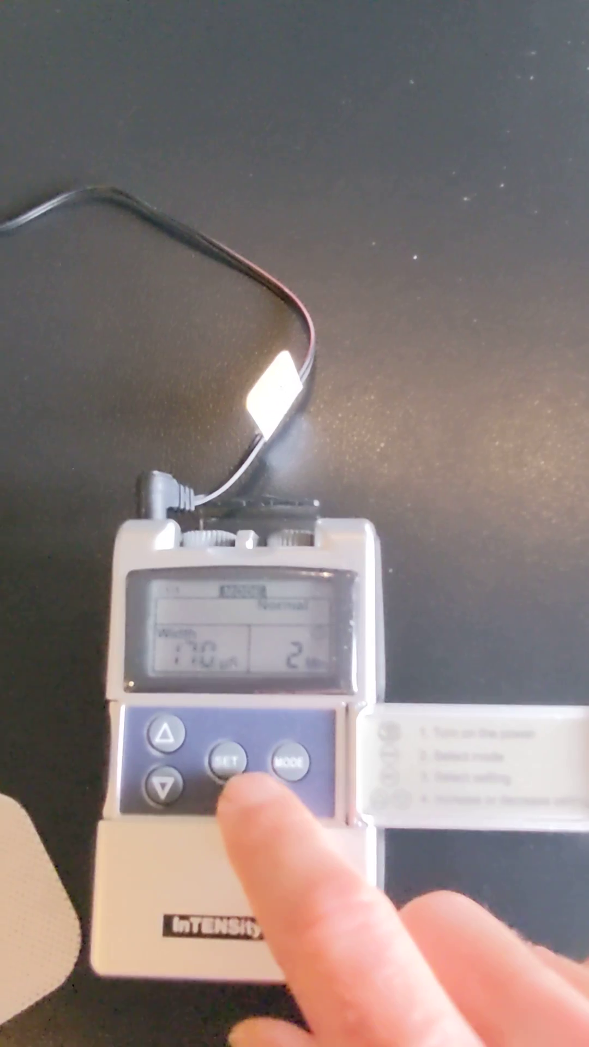